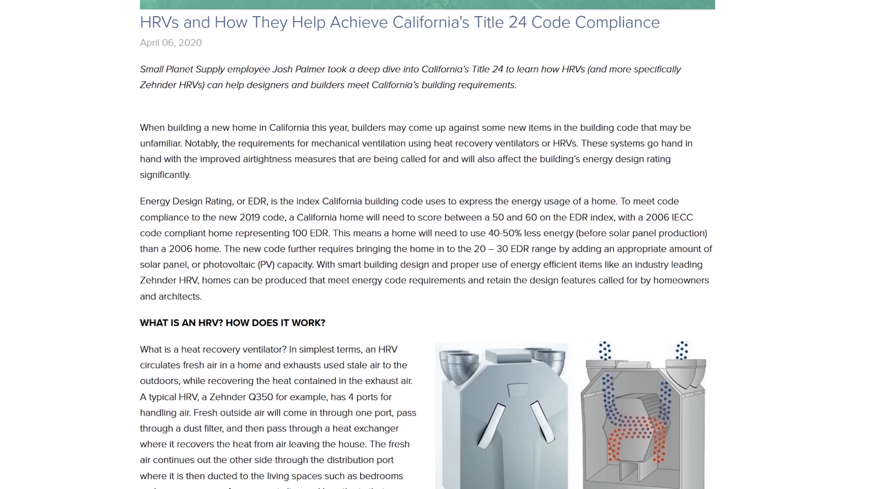
pyautogui.scroll(-3)
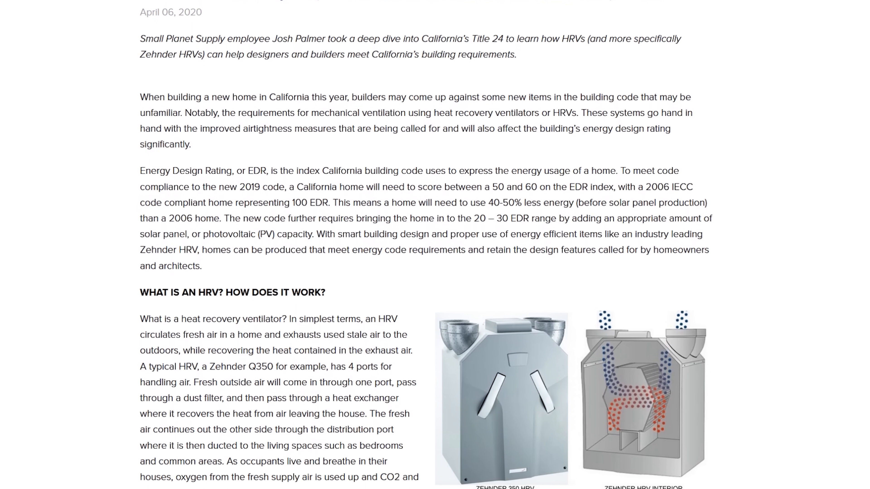
pyautogui.scroll(-3)
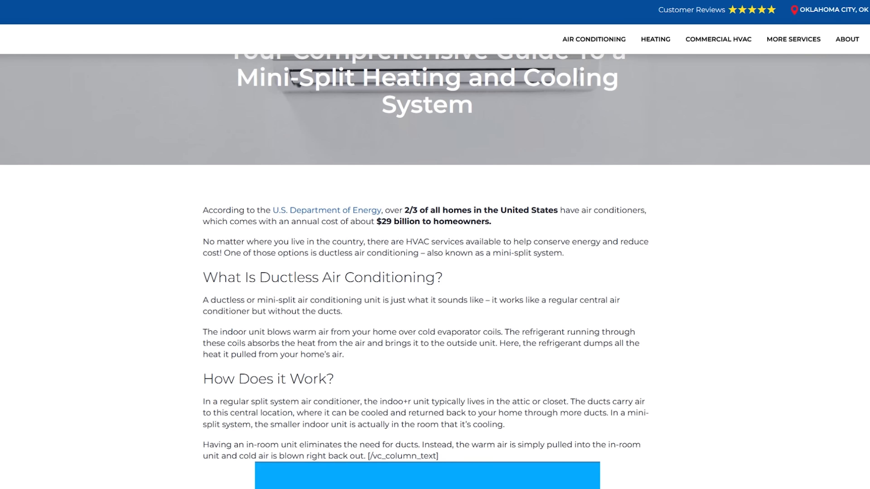
pyautogui.scroll(-3)
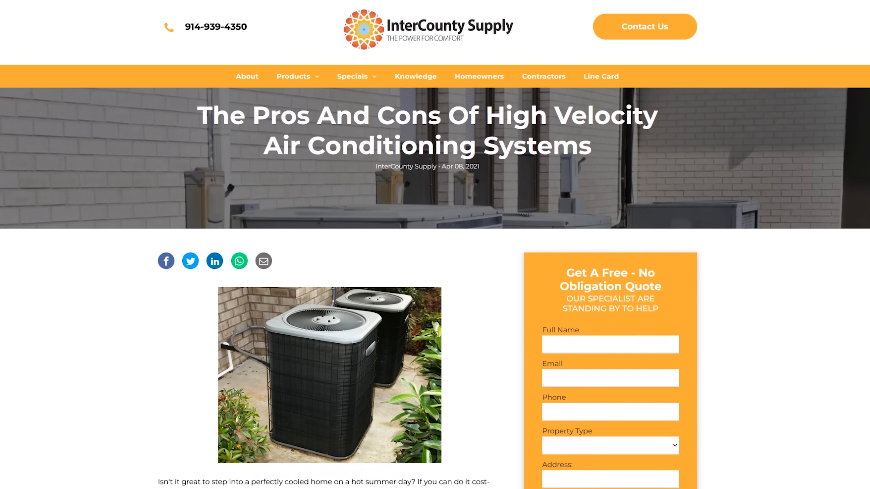
pyautogui.scroll(-3)
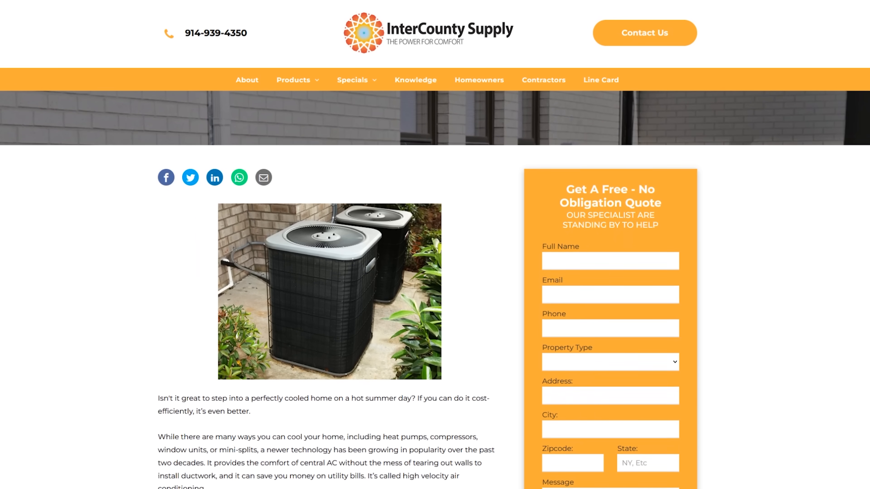
pyautogui.scroll(-3)
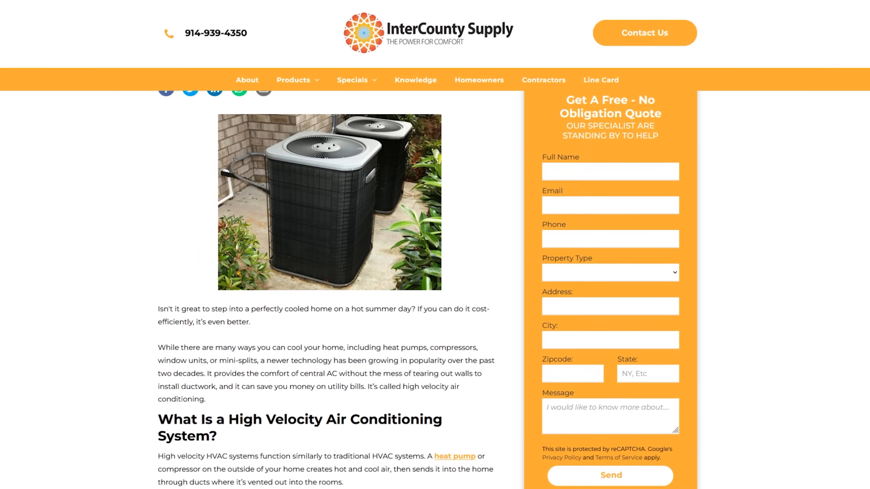
pyautogui.scroll(-3)
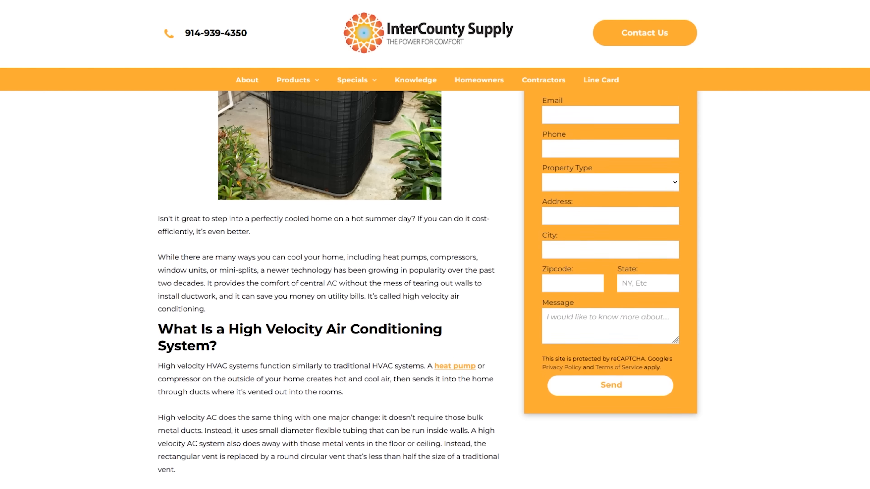
pyautogui.scroll(-3)
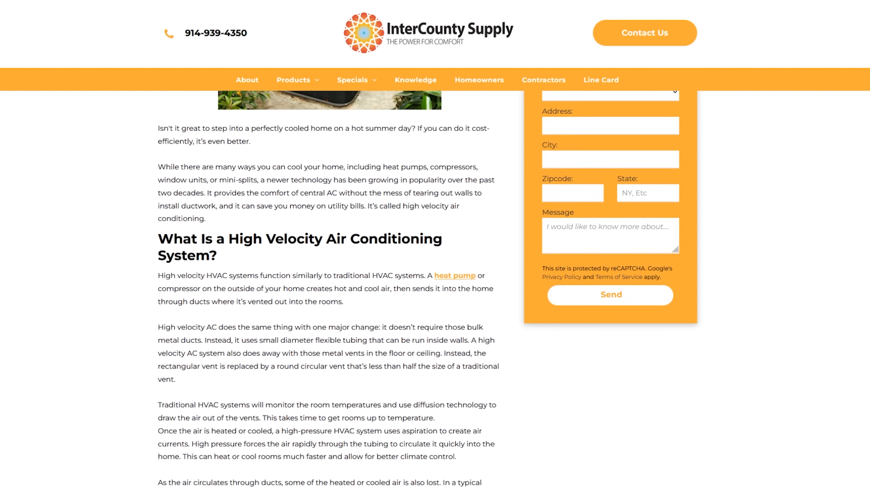
pyautogui.scroll(-3)
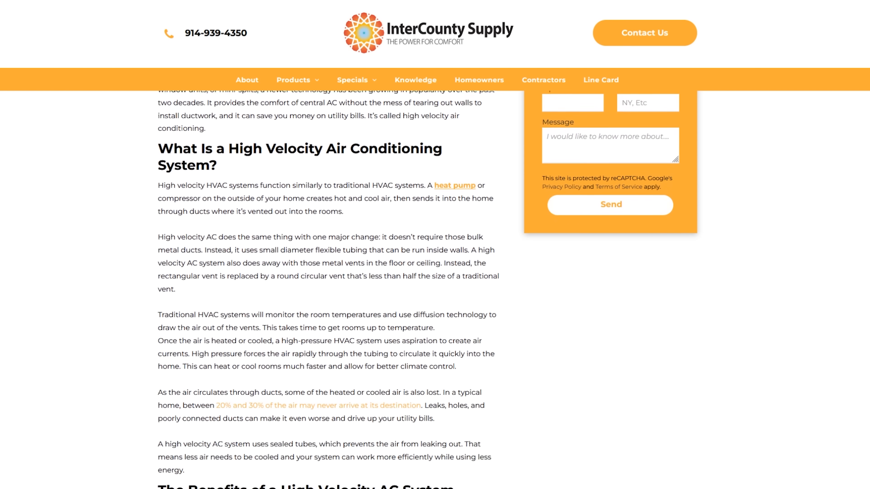
pyautogui.scroll(-3)
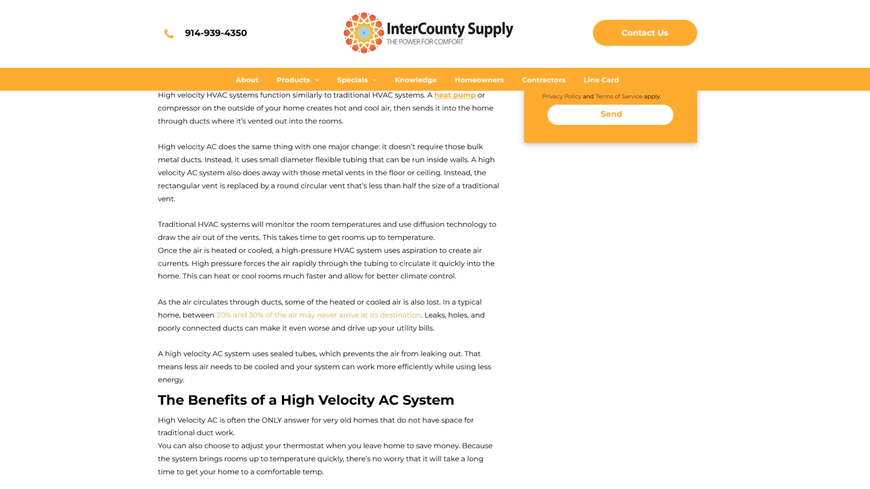
pyautogui.scroll(-3)
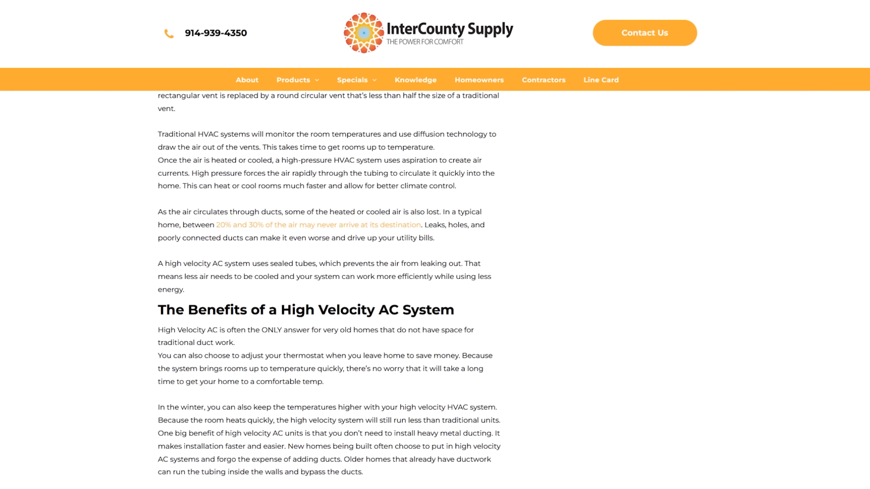
pyautogui.scroll(-3)
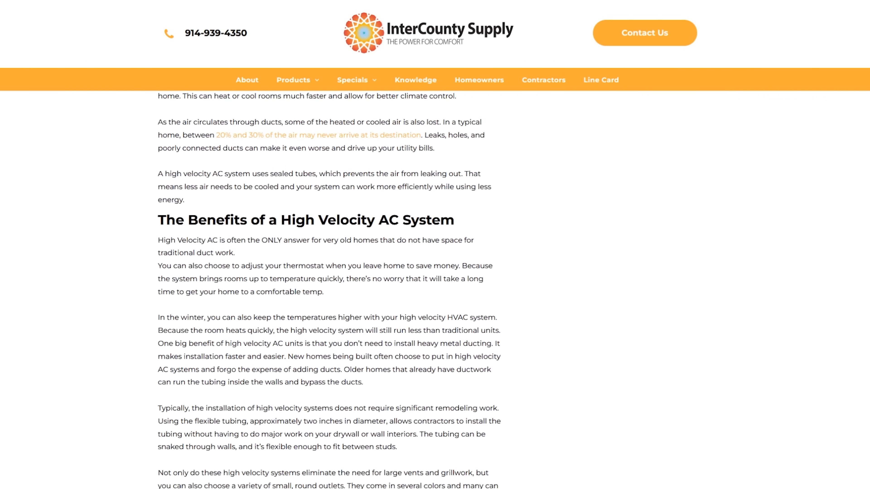
pyautogui.scroll(-3)
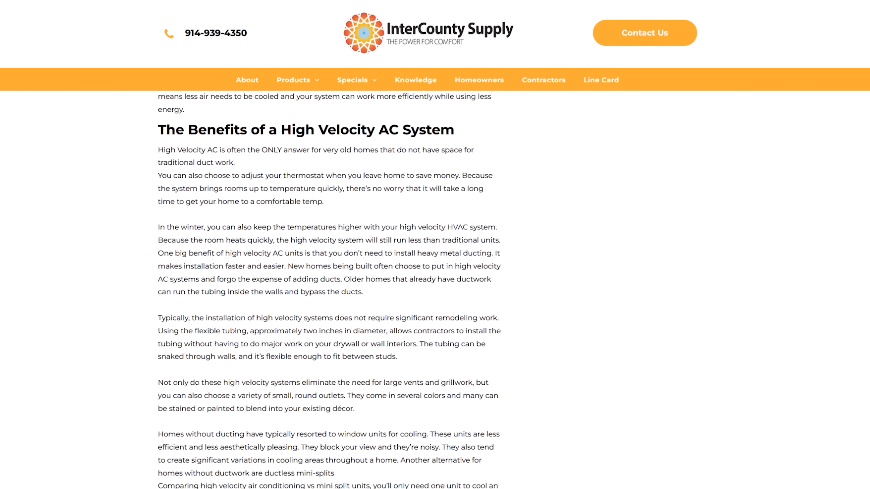
pyautogui.scroll(-3)
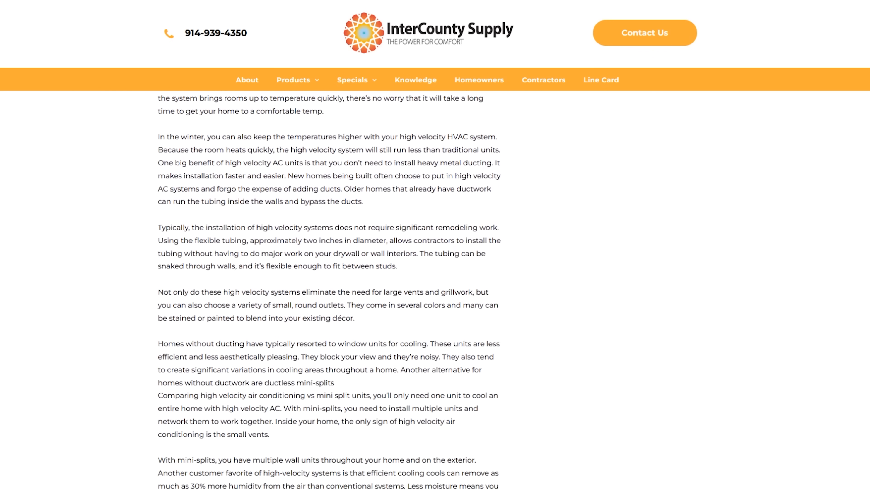
pyautogui.scroll(-3)
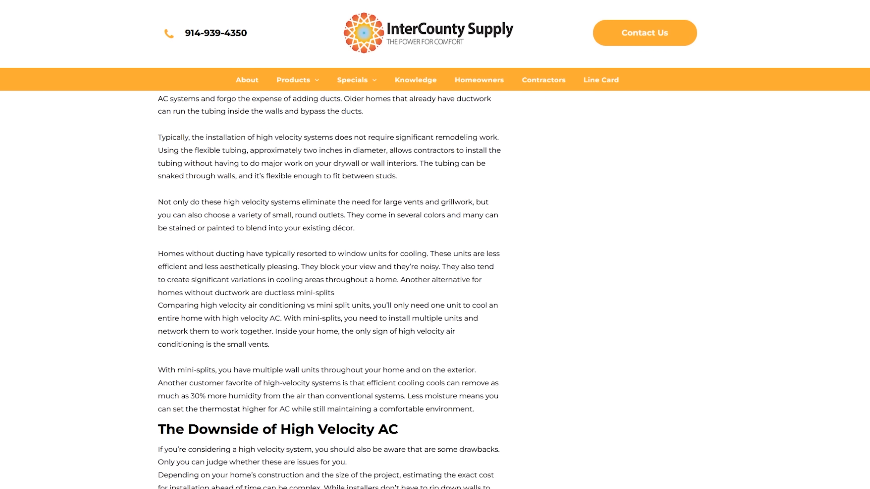
pyautogui.scroll(-3)
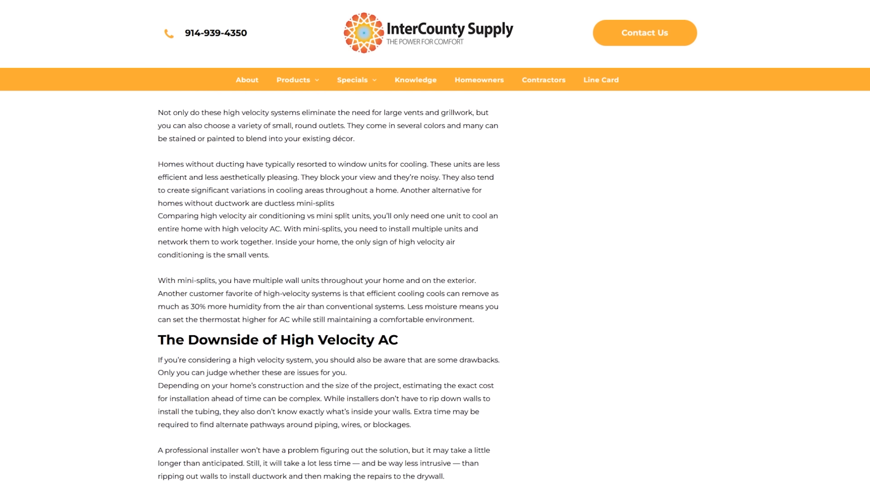
pyautogui.scroll(-3)
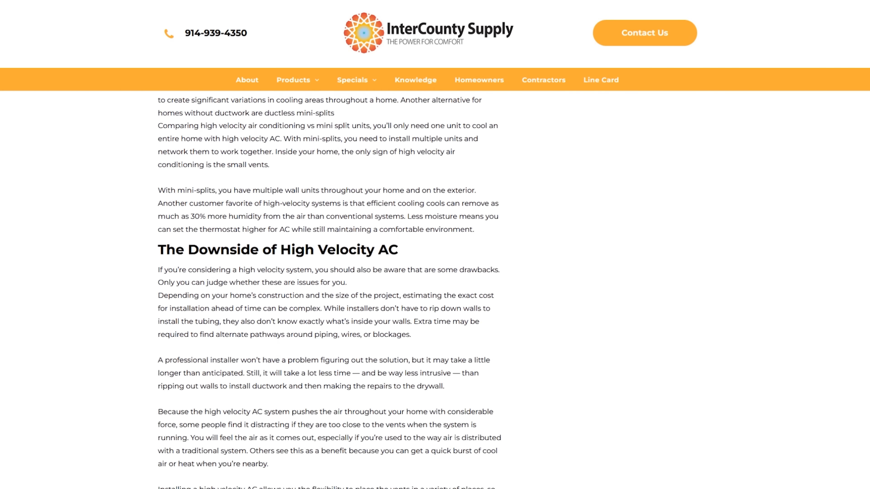
pyautogui.scroll(-3)
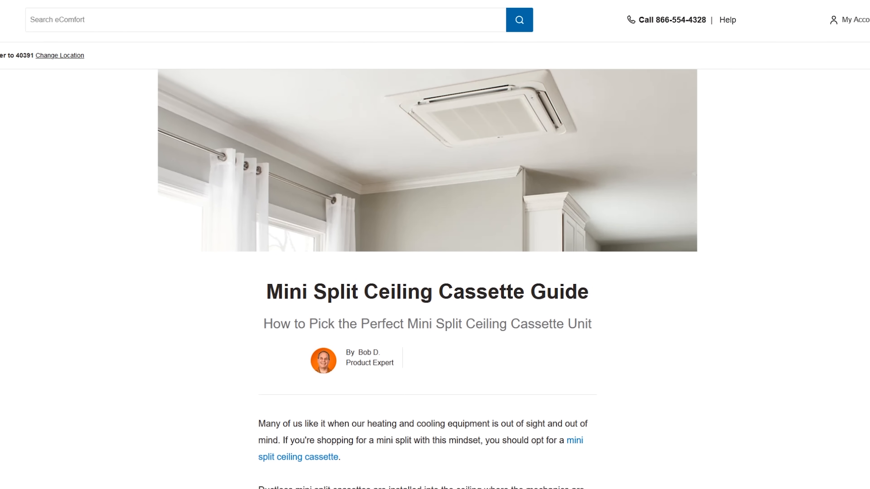
pyautogui.scroll(-3)
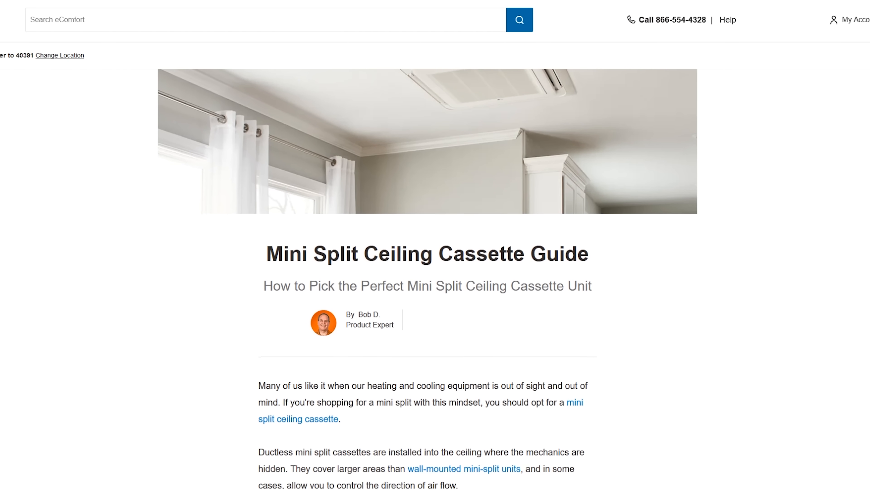
pyautogui.scroll(-3)
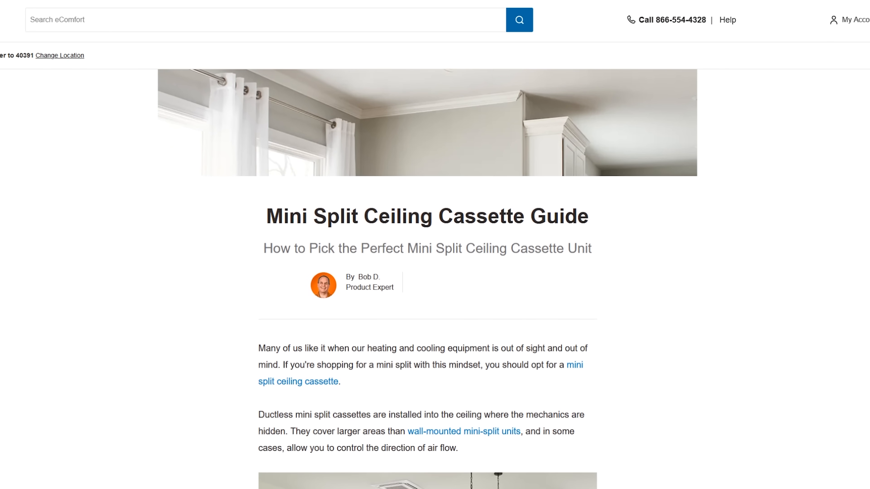
pyautogui.scroll(-3)
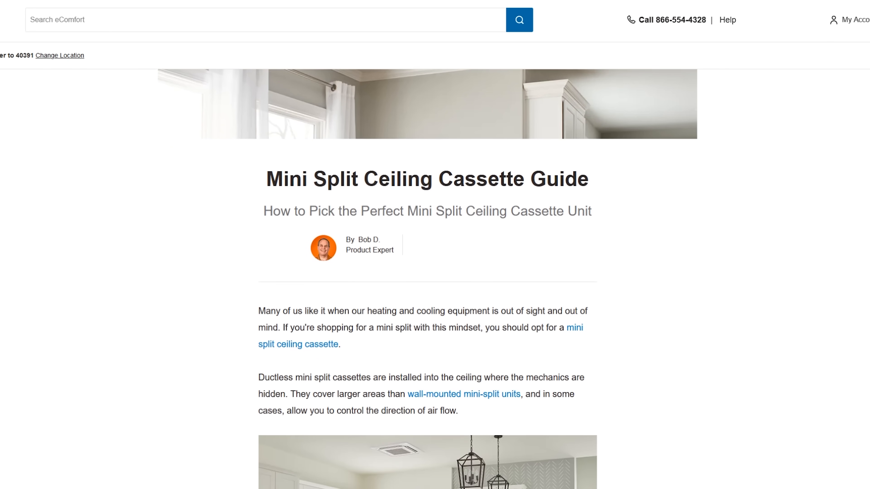
pyautogui.scroll(-3)
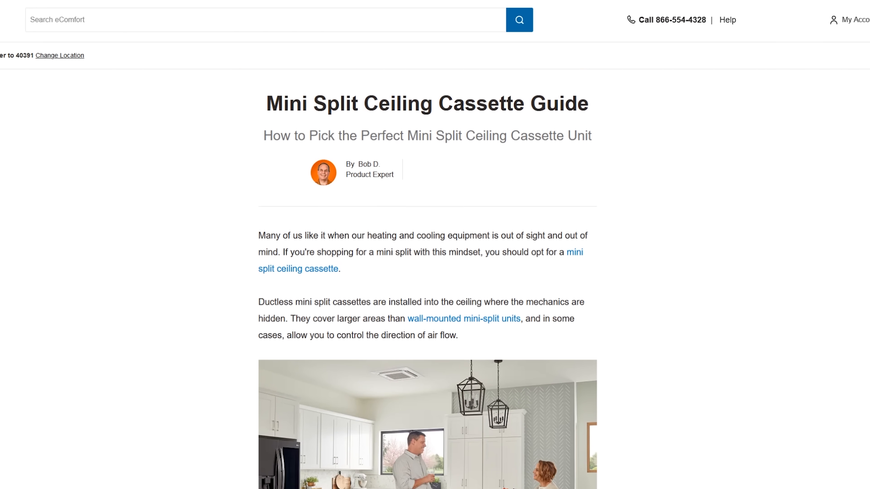
pyautogui.scroll(-3)
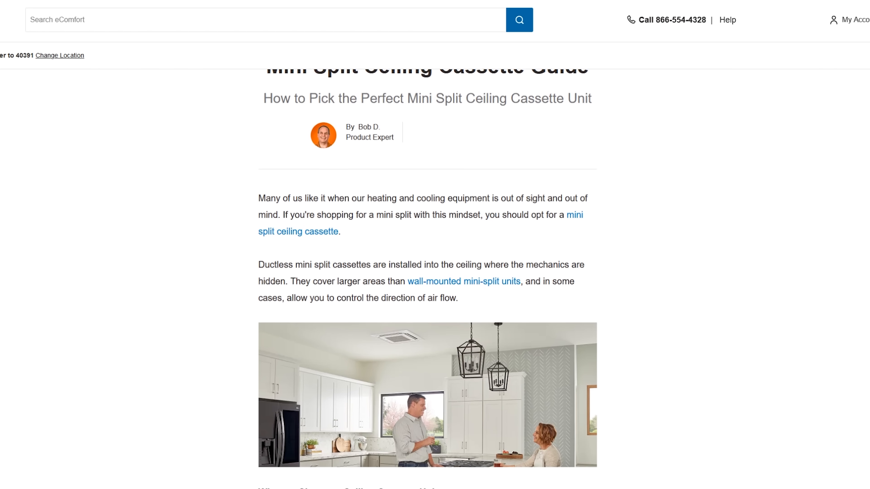
pyautogui.scroll(-3)
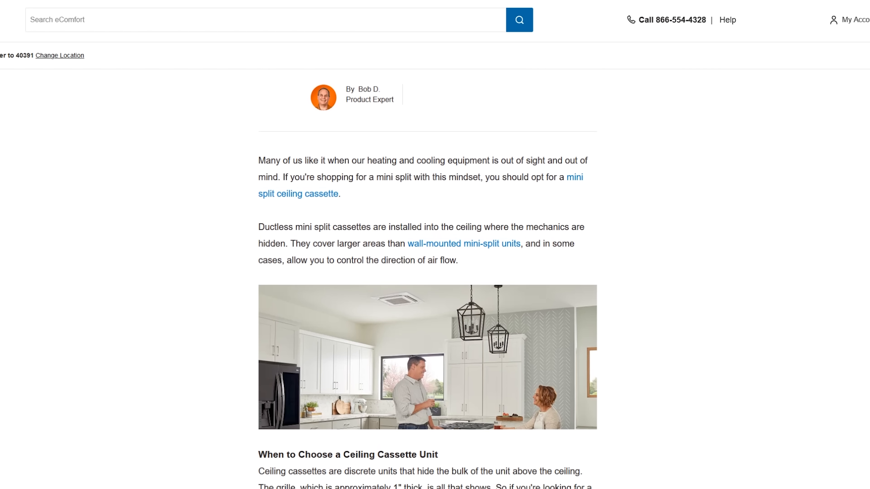
pyautogui.scroll(-3)
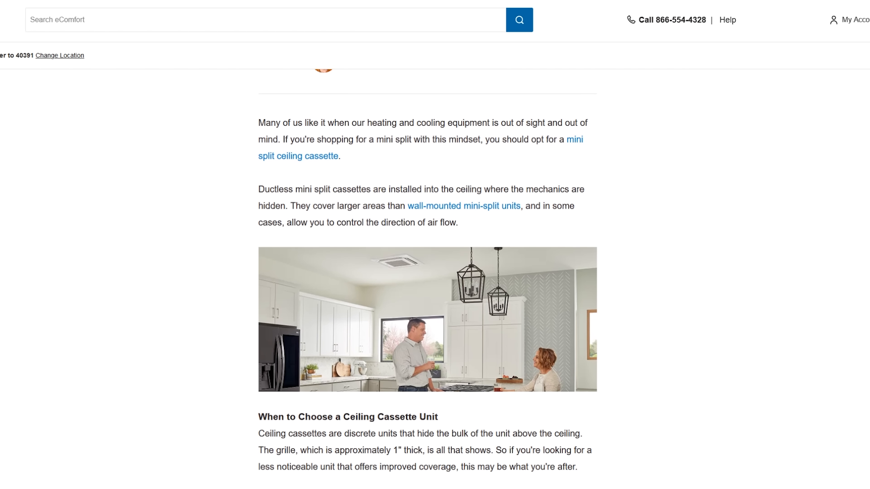
pyautogui.scroll(-3)
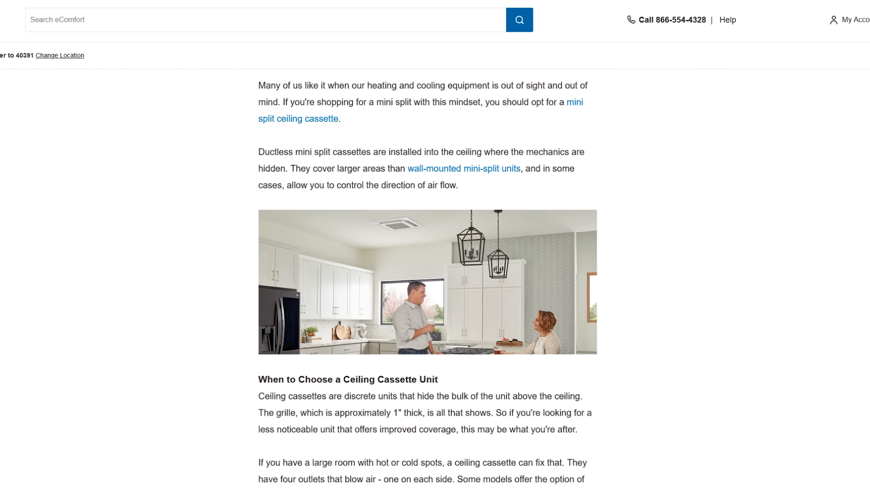